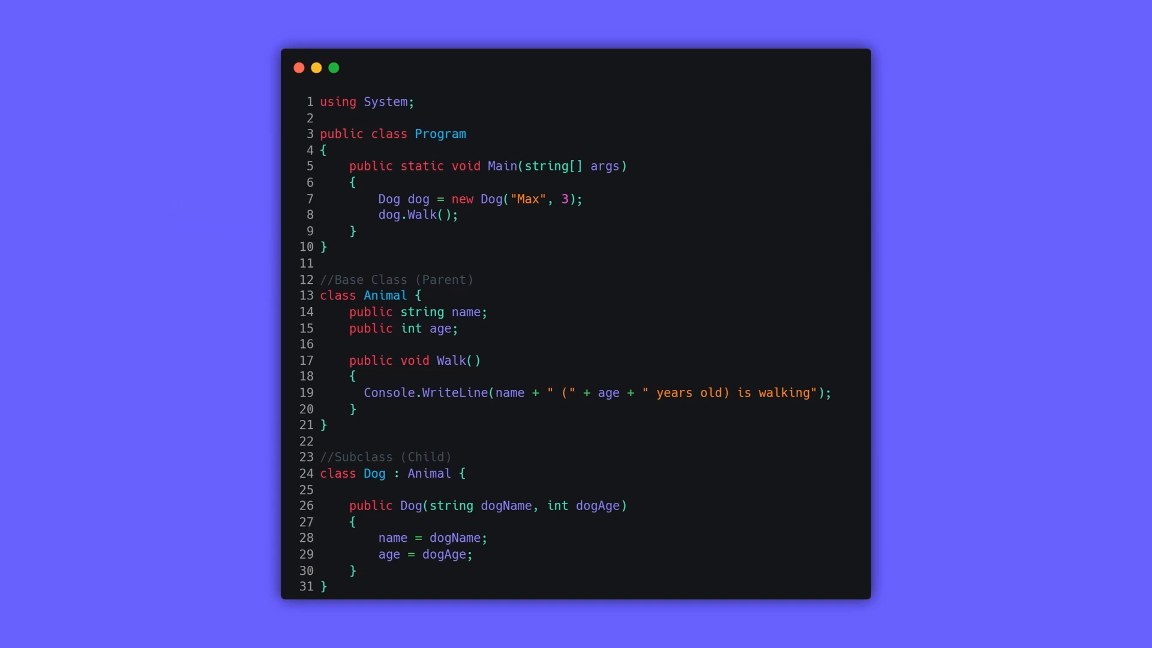
# Step: Continue playback past the error dialog to the PlayerData card with protected static name, health and coins fields
pyautogui.scroll(-3)
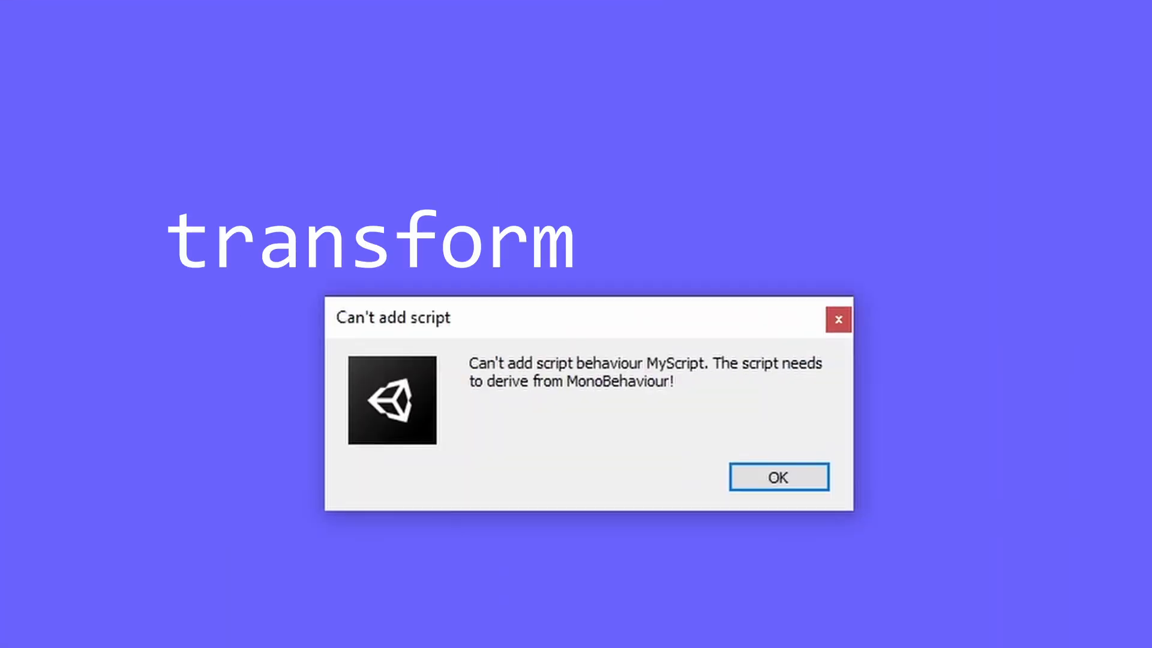
pyautogui.click(777, 477)
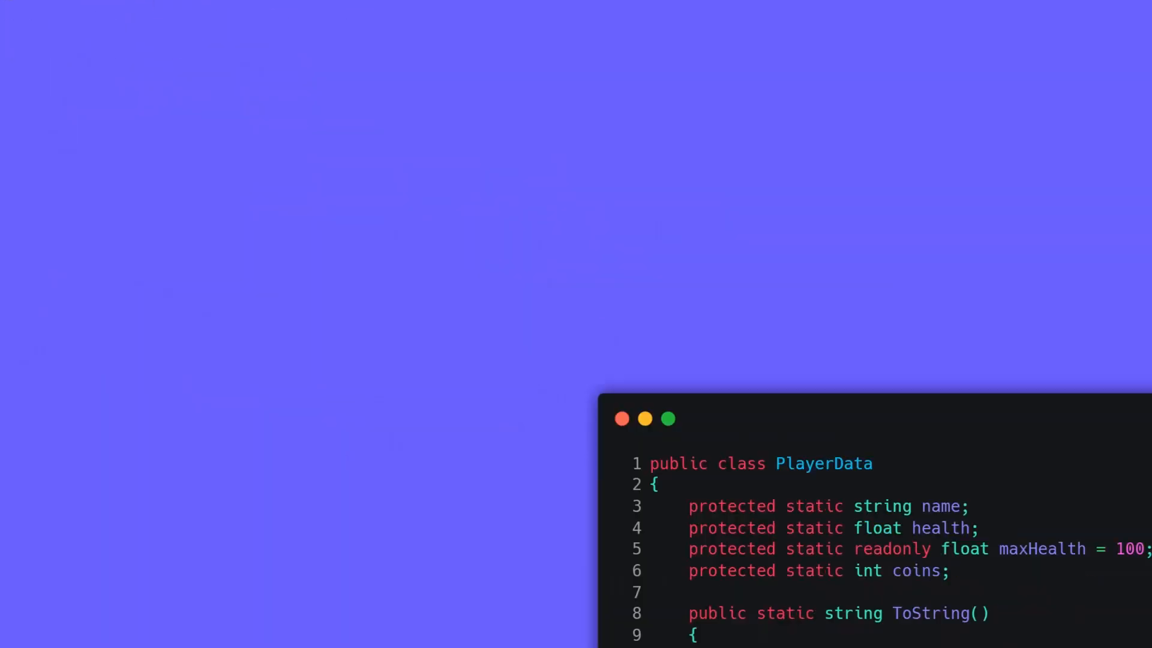